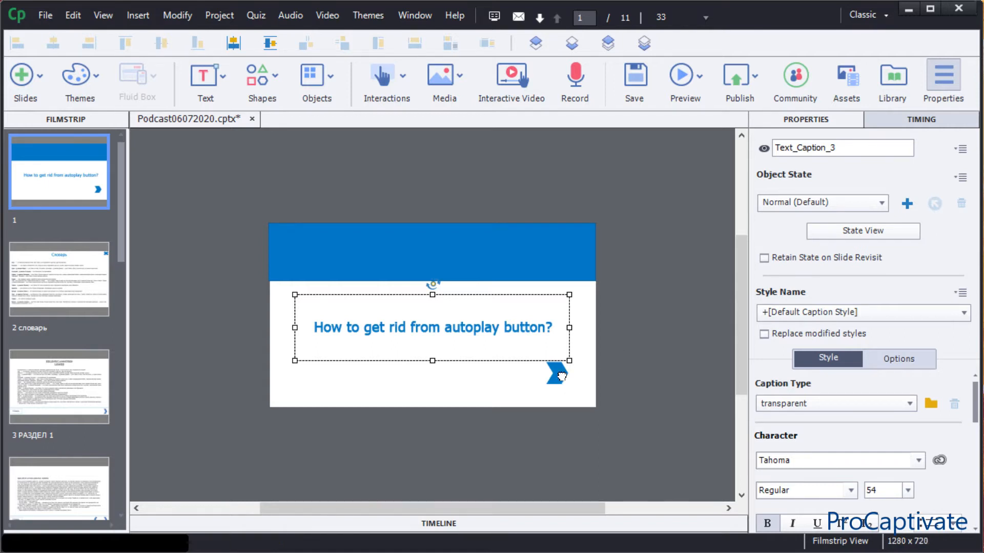
Select the arrow shape on the slide and browse the Edit menu and preference categories.
click(554, 375)
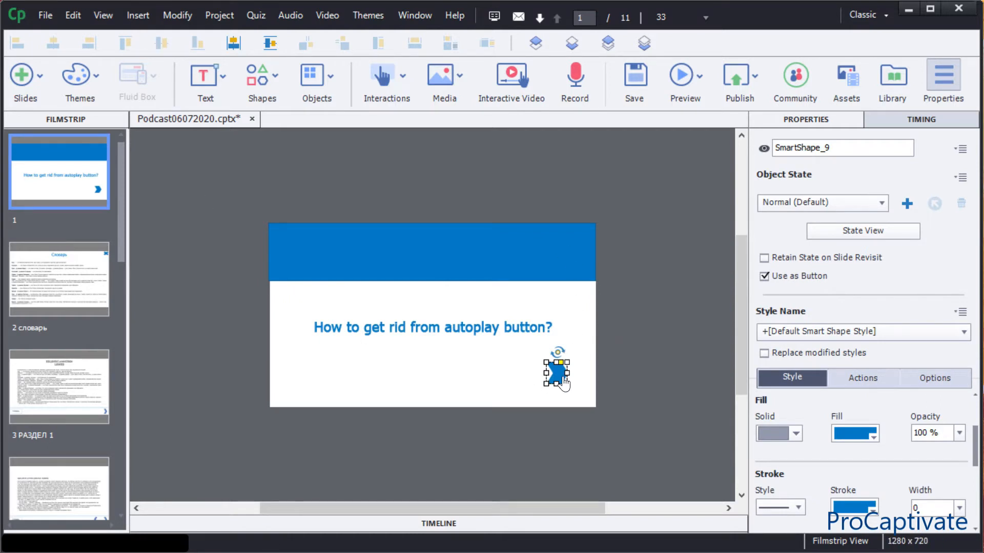
mouse_move(613, 325)
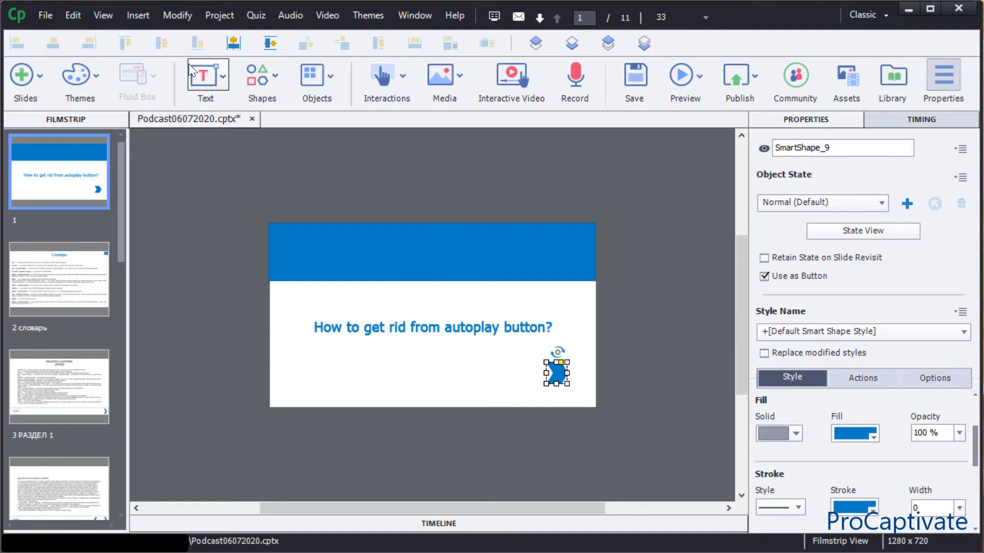
click(73, 15)
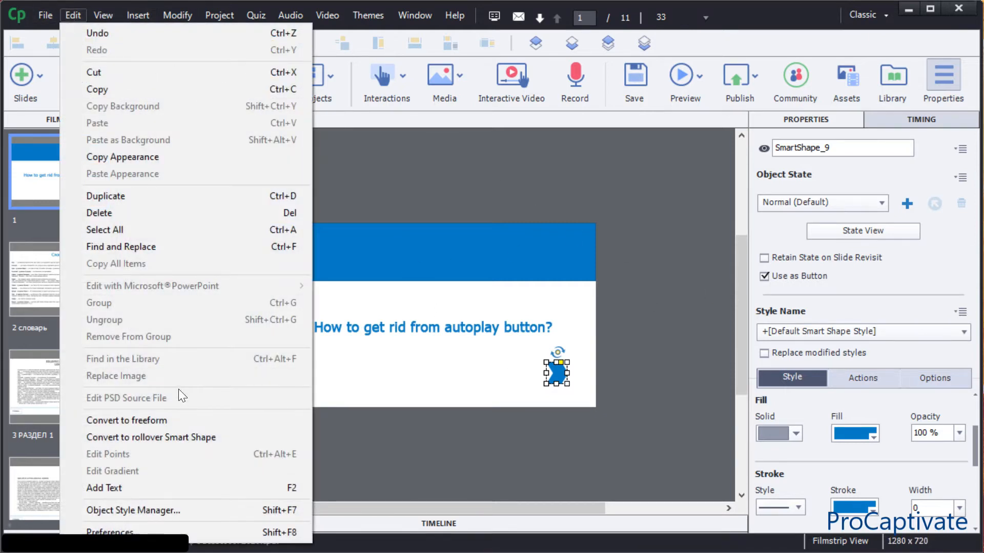
click(345, 444)
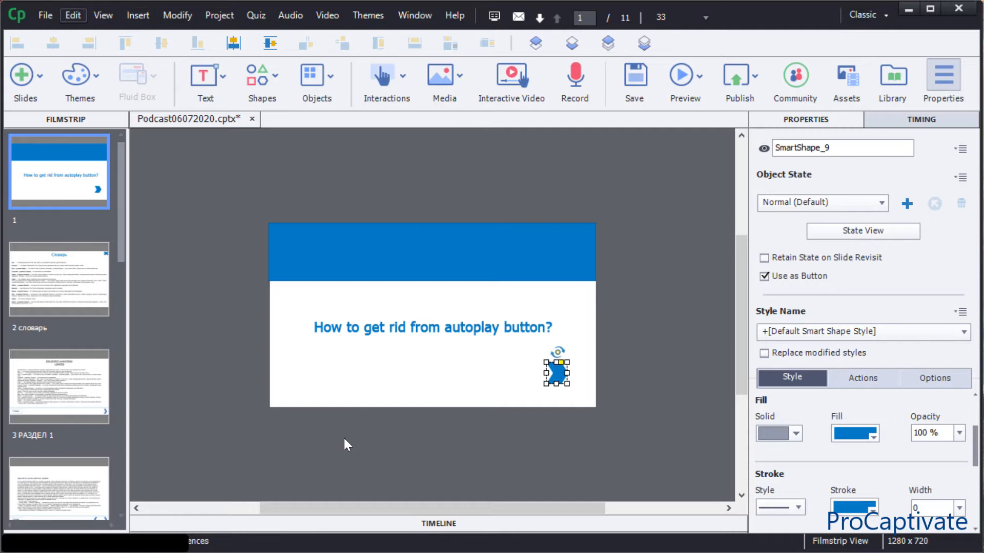
click(72, 14)
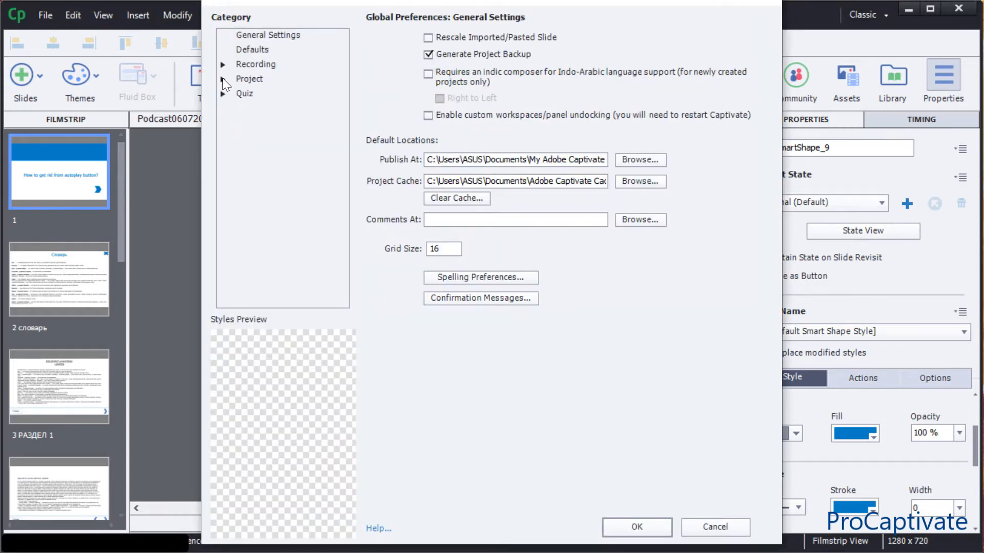
click(276, 137)
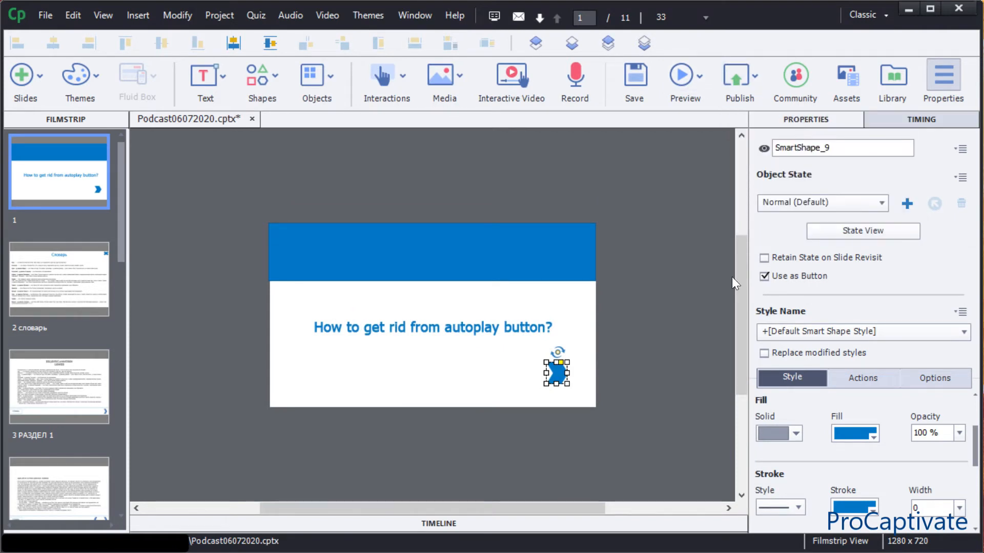
Publish to My Computer as HTML5, overwrite the earlier output, and show the output folder.
click(738, 81)
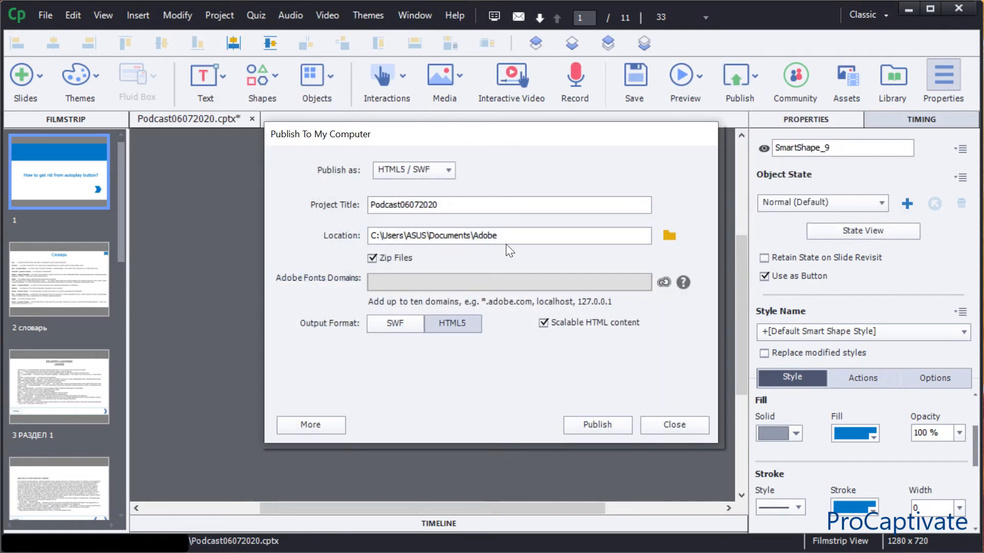
click(597, 425)
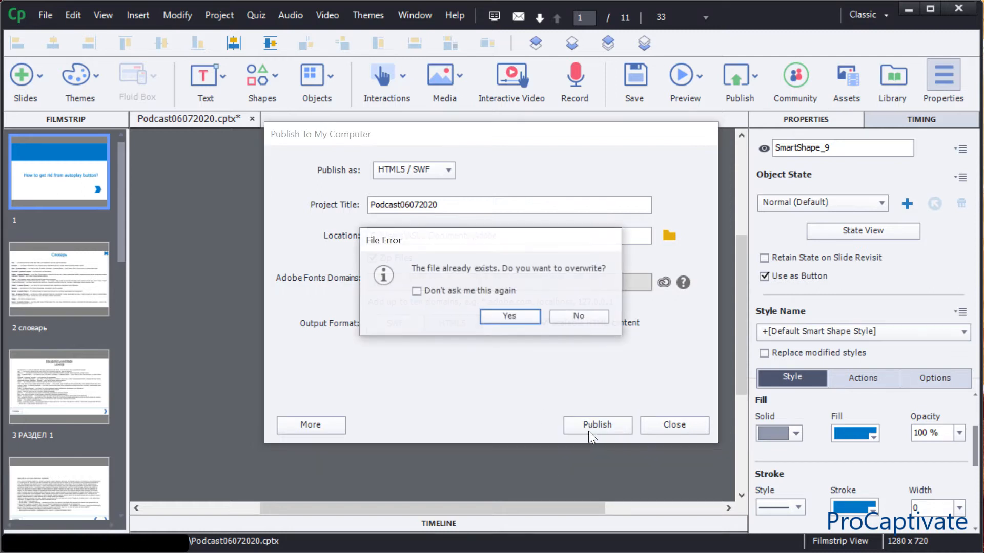
click(508, 315)
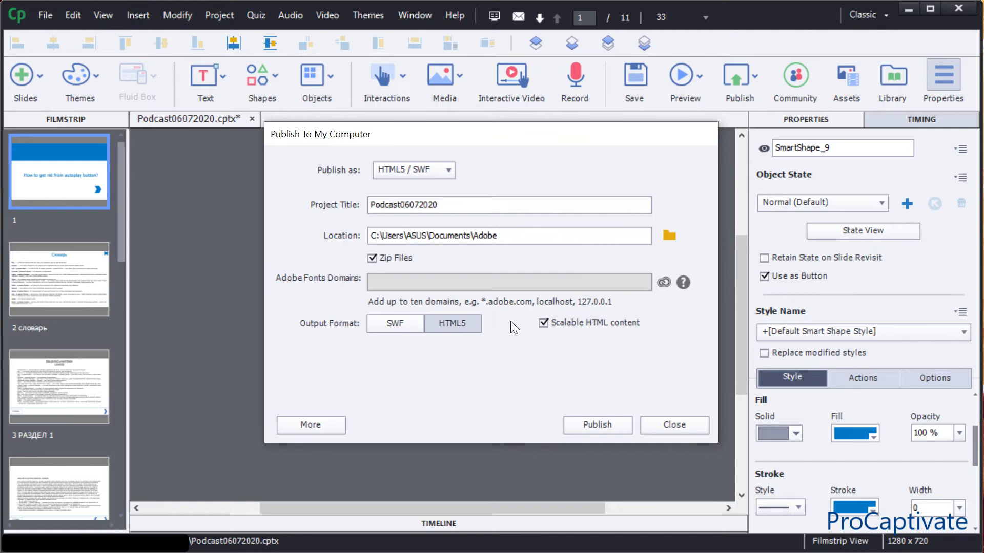
click(597, 424)
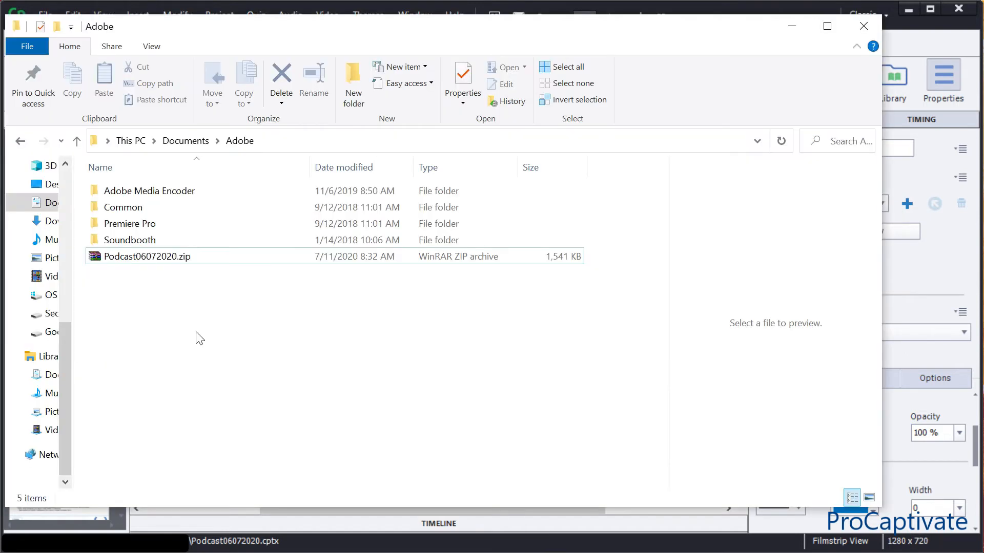
Extract Podcast06072020.zip here, then open index.html from the Podcast06072020 folder.
click(147, 256)
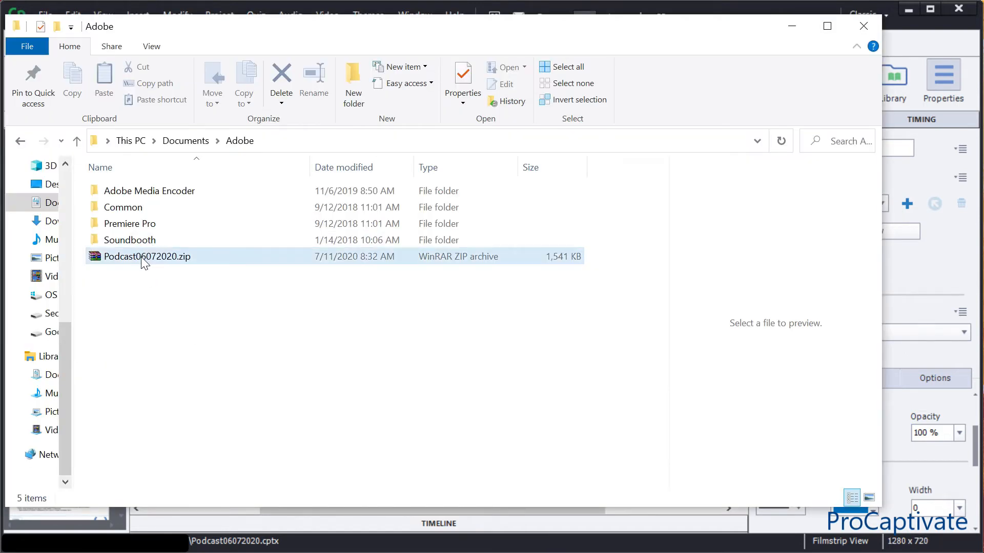
right_click(146, 256)
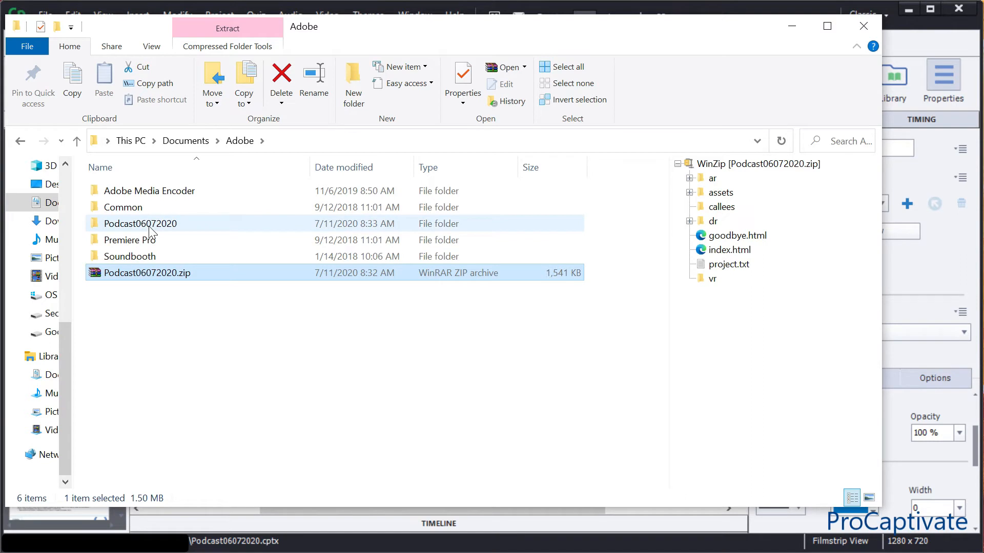
double_click(140, 224)
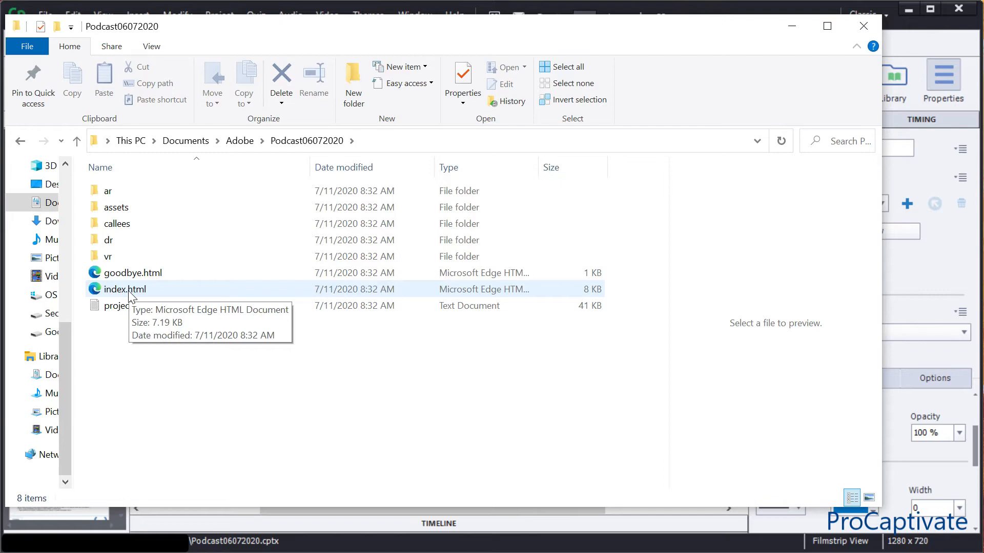
double_click(125, 289)
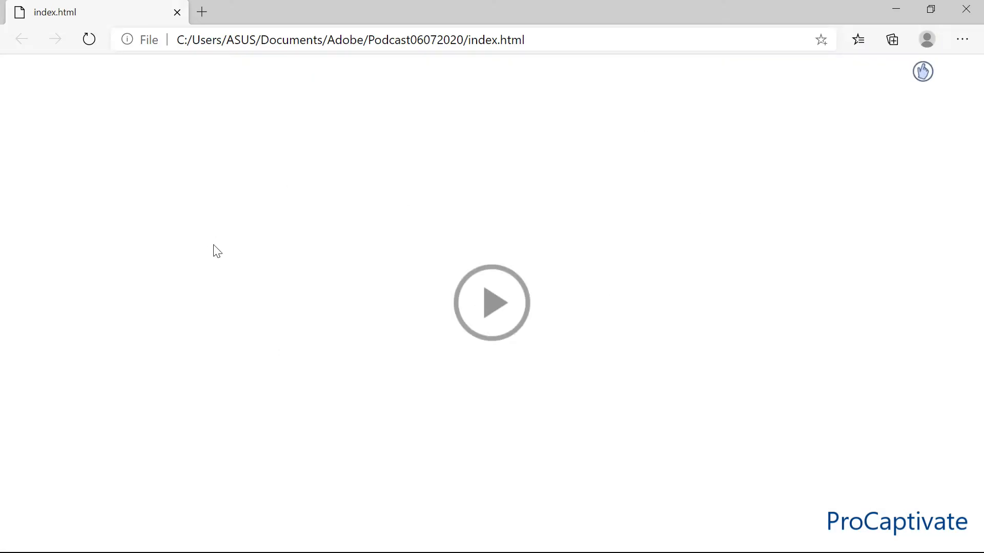
mouse_move(358, 333)
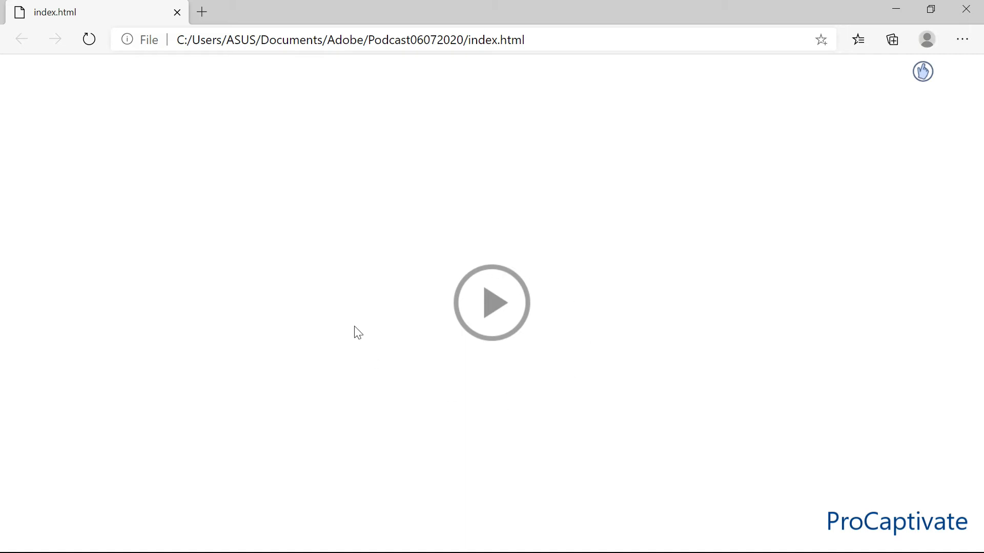
mouse_move(498, 317)
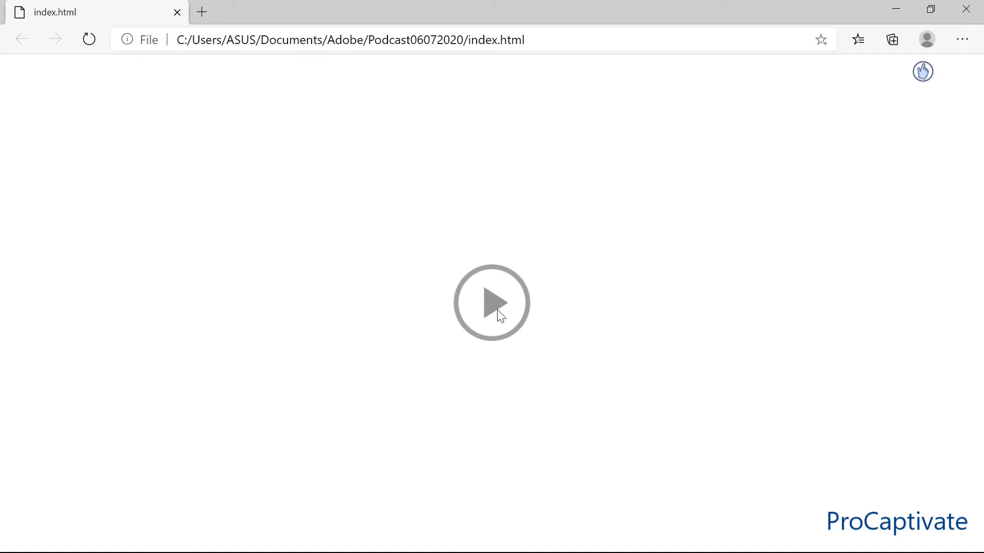
Test the autoplay play button on the published page in Edge.
click(88, 39)
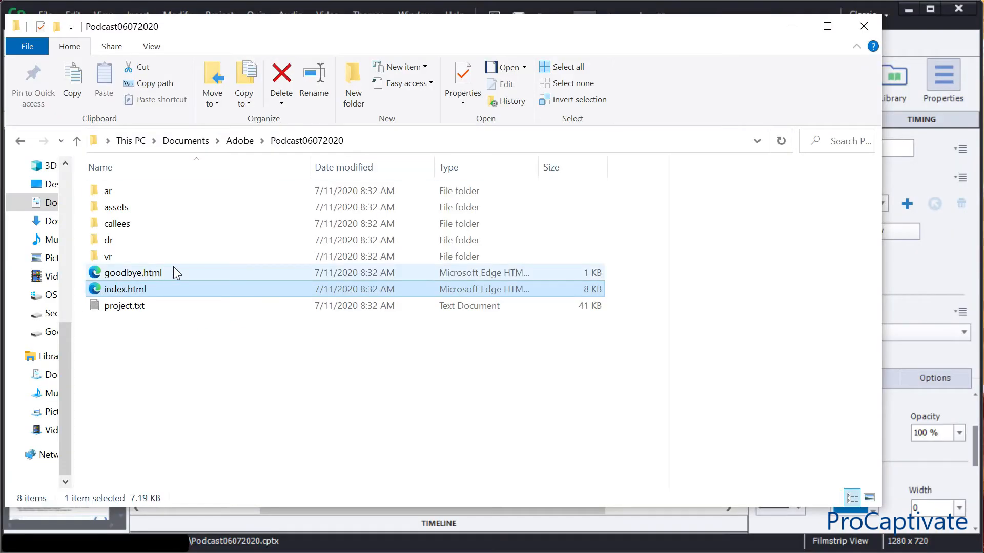
Bring up the options for index.html to open it with Sublime Text.
right_click(125, 288)
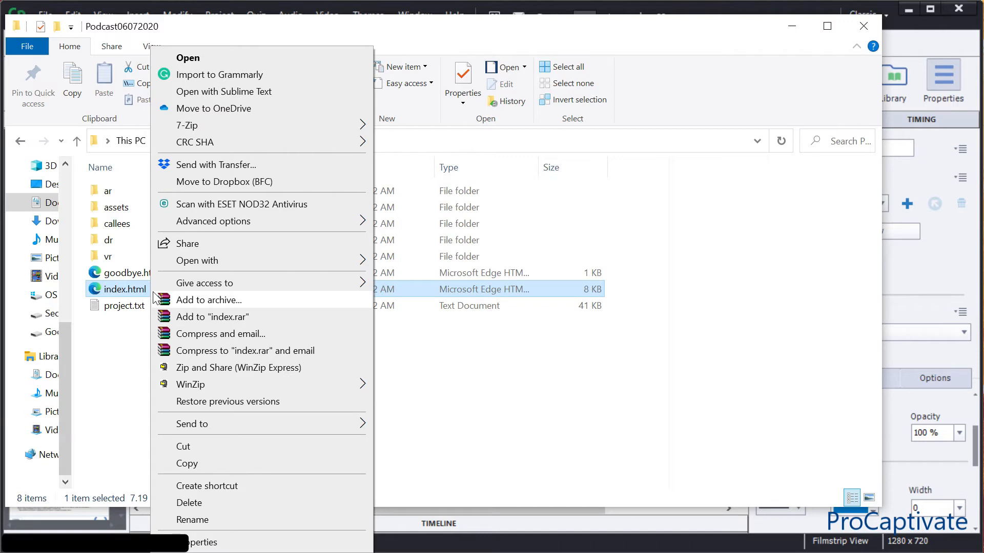
mouse_move(289, 99)
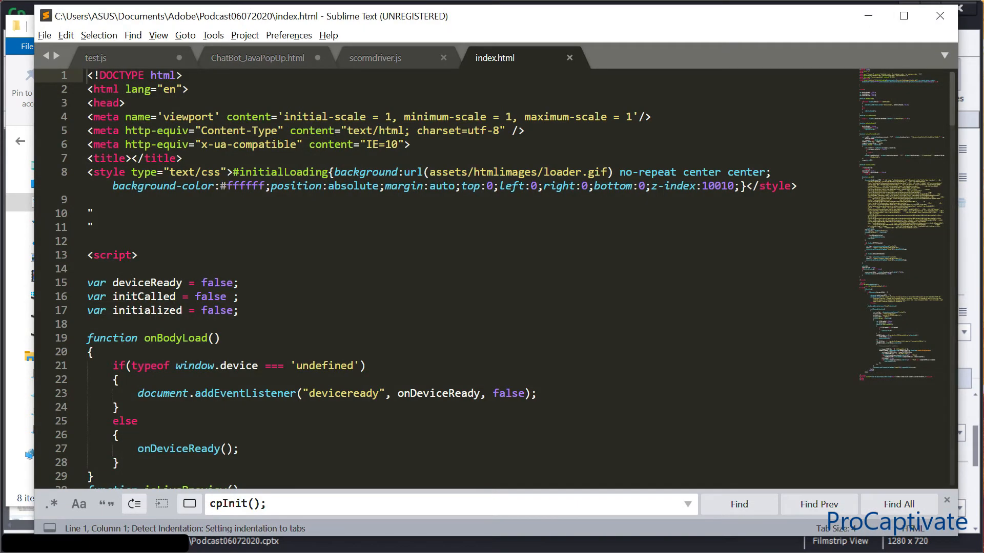
Find cpInit(), step to the standalone call on line 95, and add a blank line.
scroll(down, 3)
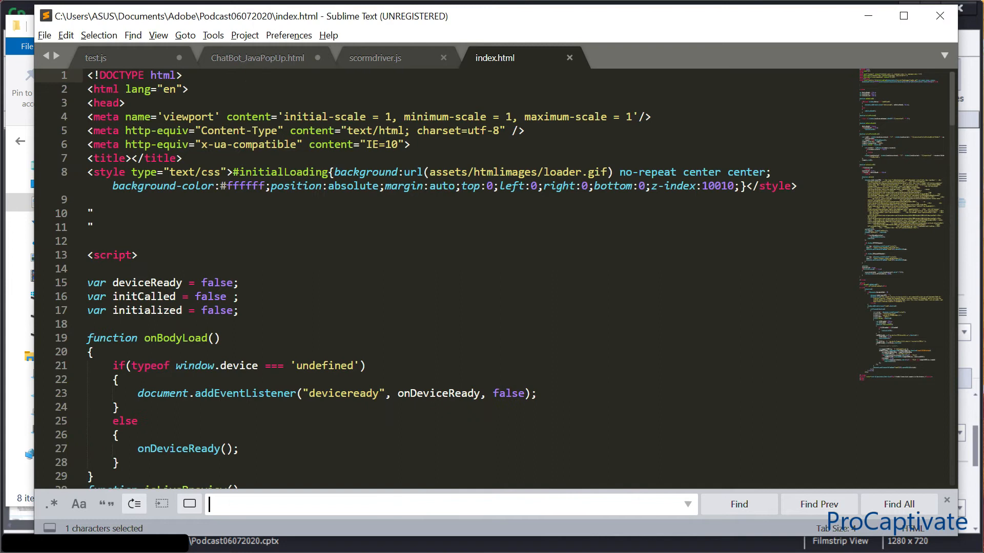
text(cpInit()
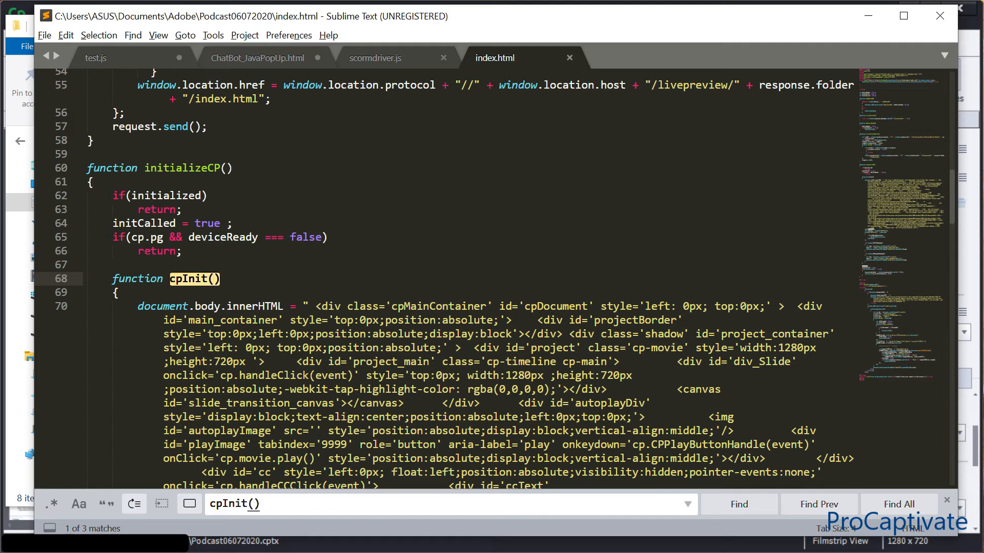
mouse_move(705, 549)
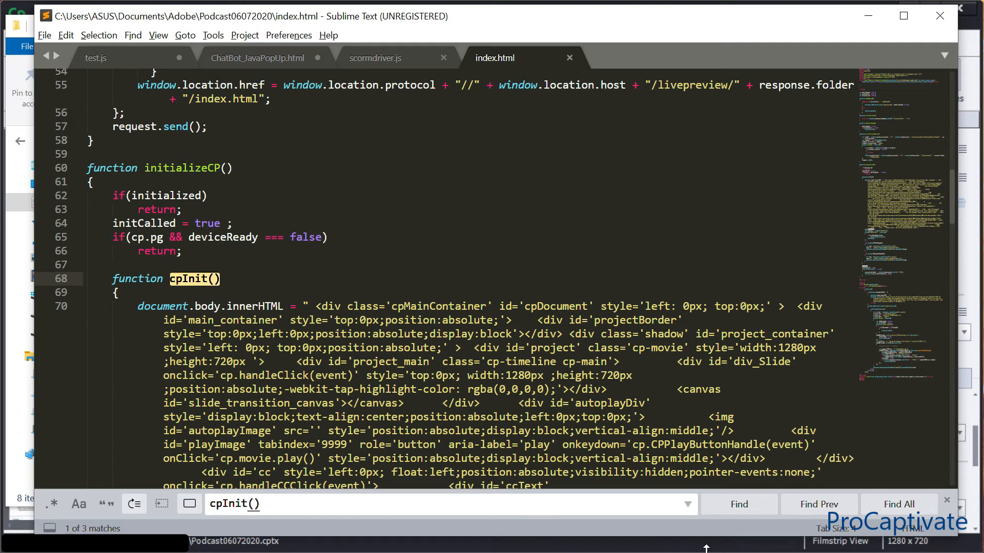
click(738, 504)
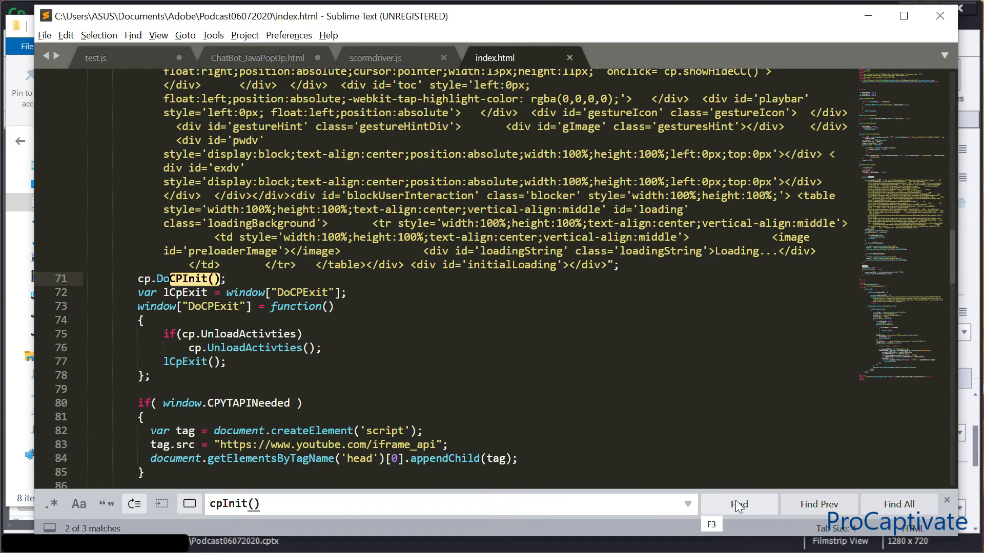
click(739, 504)
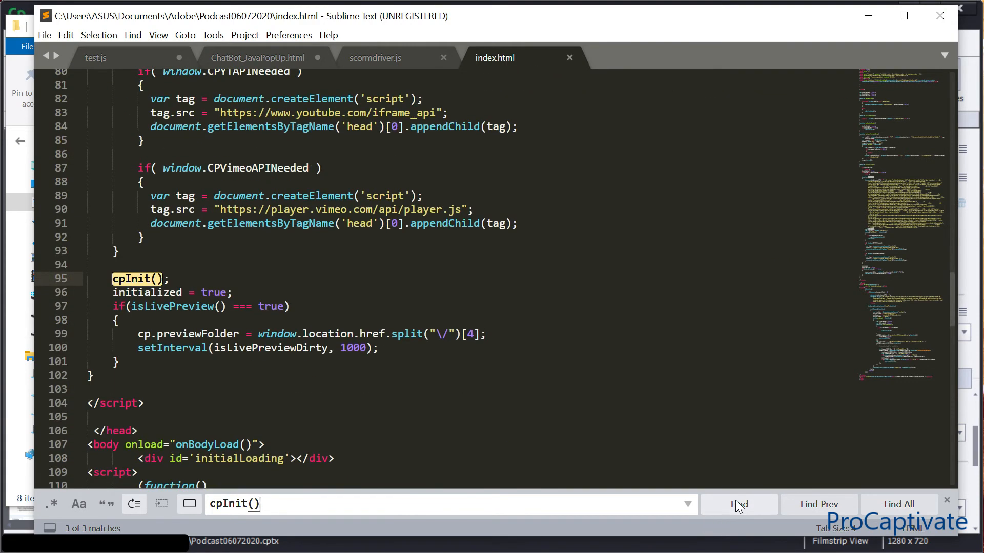
click(738, 504)
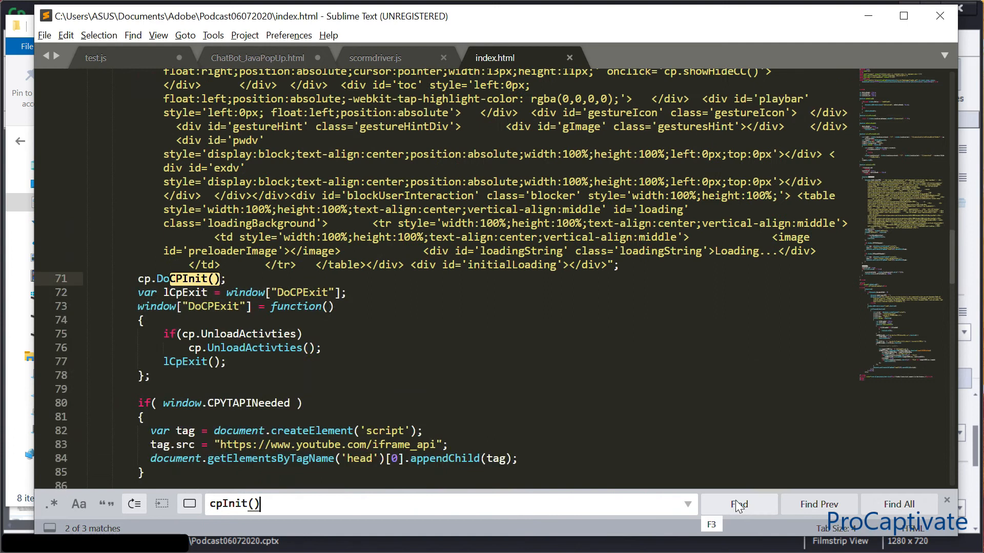
click(738, 504)
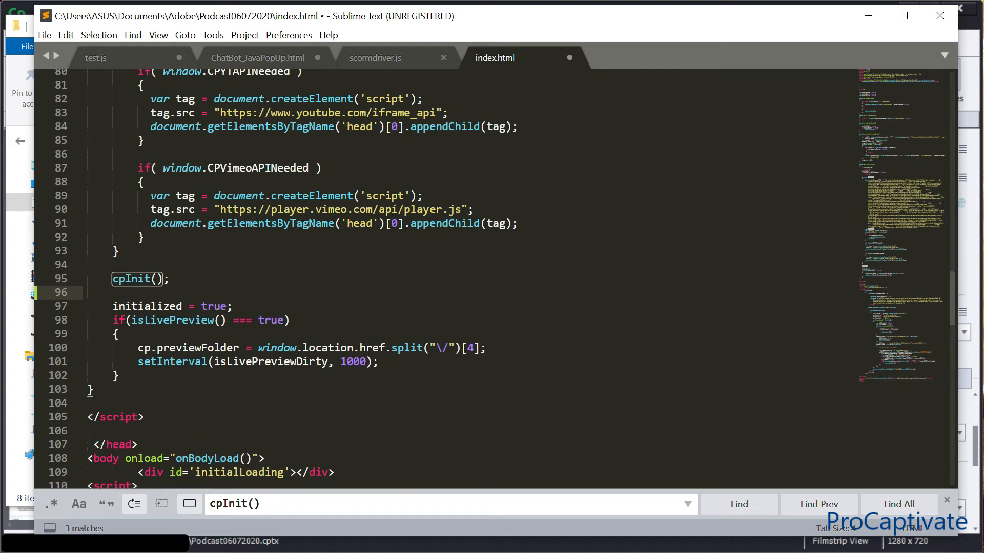
Type cp.movie.play(); on line 96 and save the changes when closing index.html.
text(cp/)
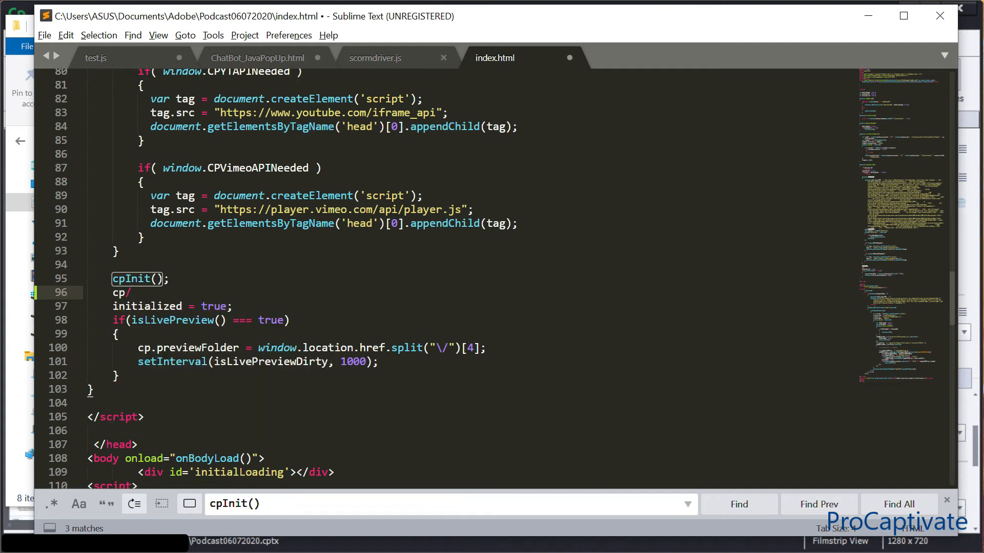
text(movie)
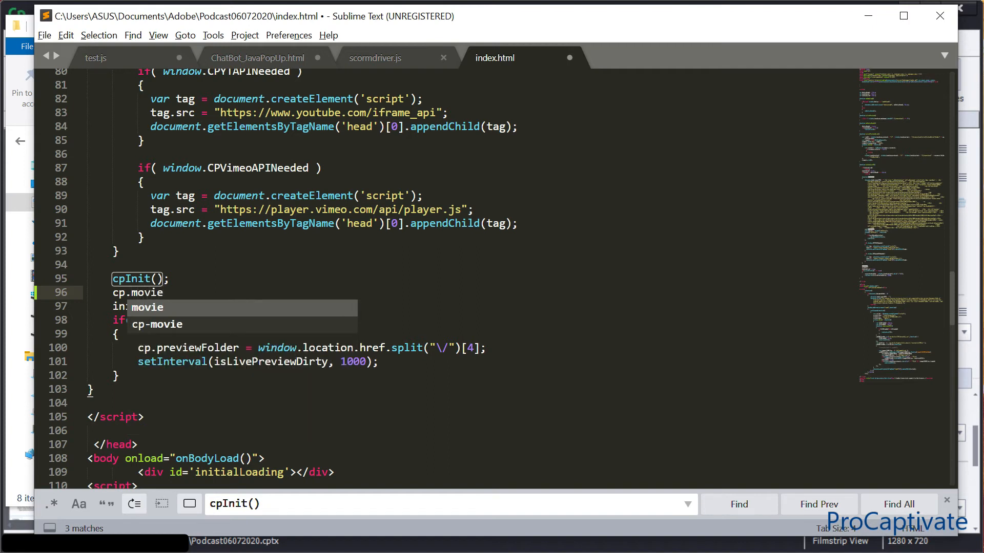
text(.)
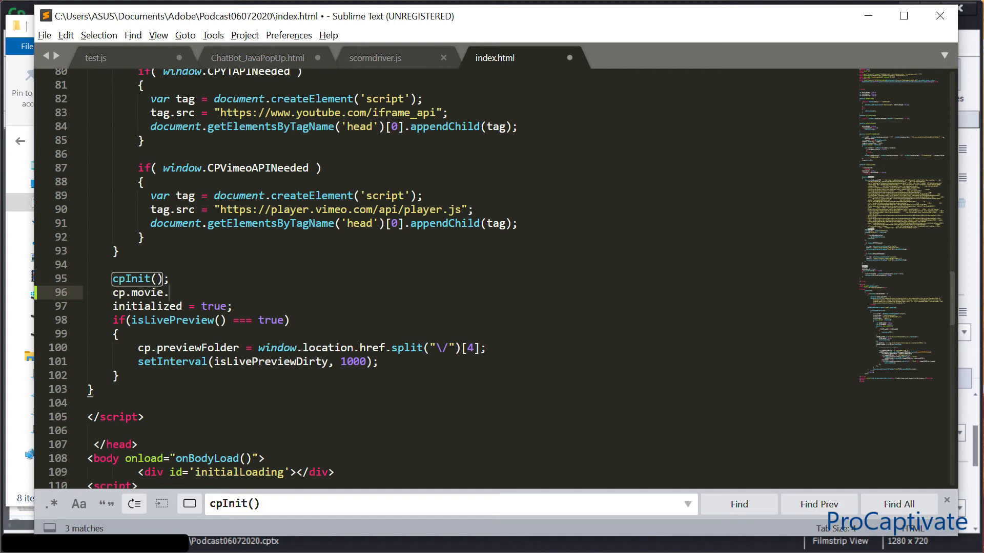
text(play)
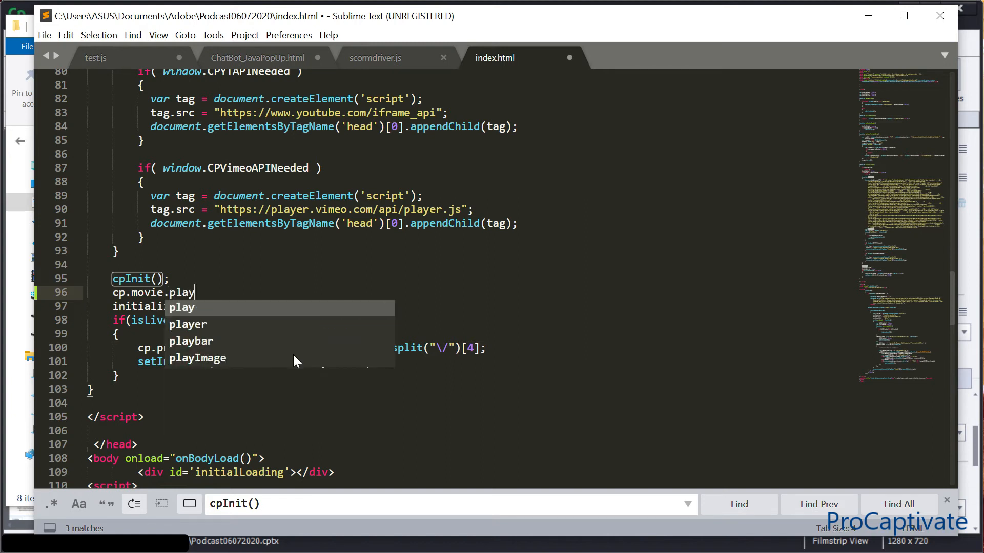
text(())
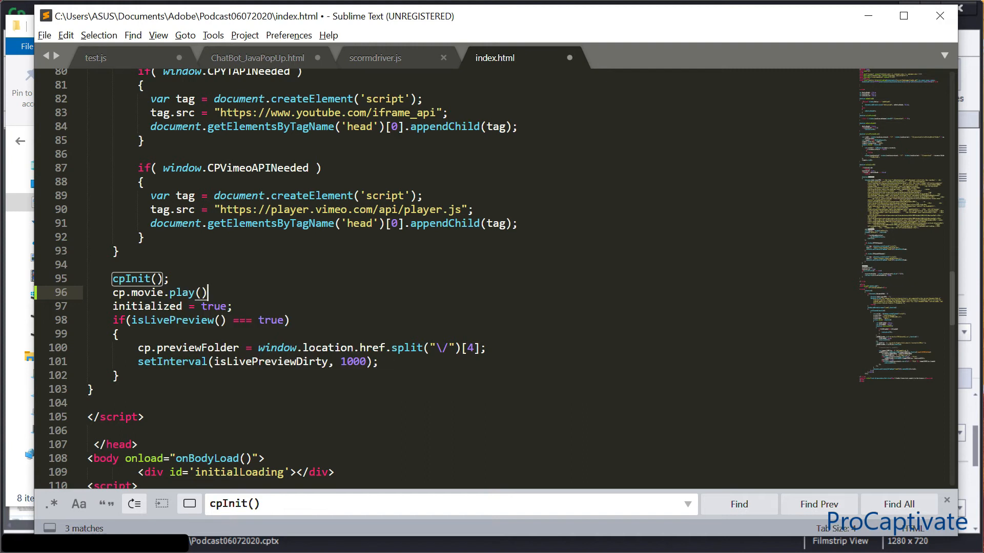
text(;)
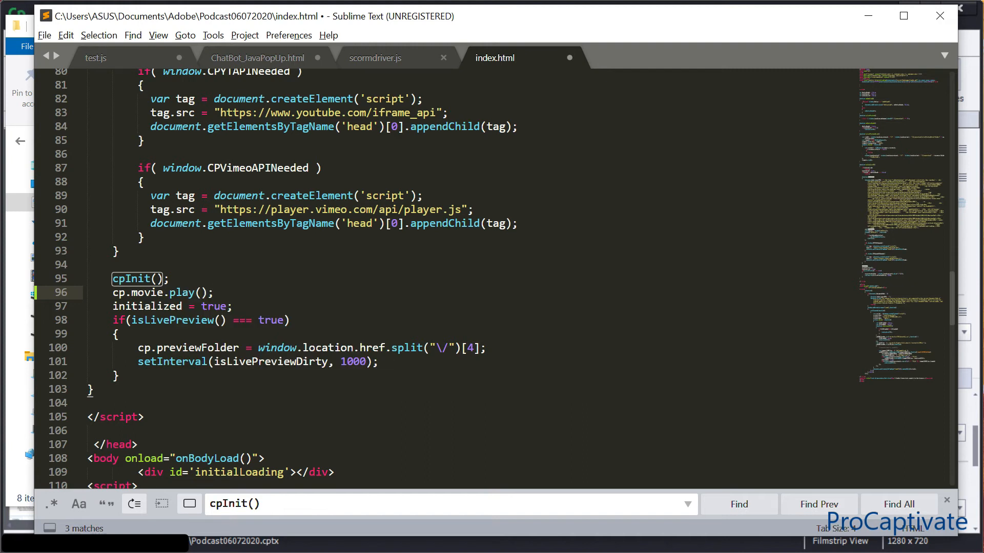
mouse_move(566, 68)
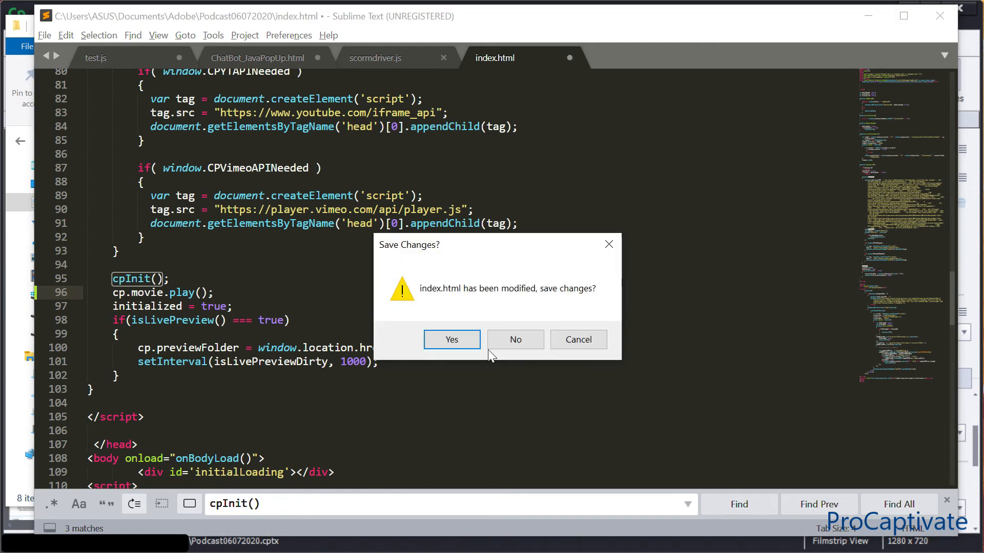
click(451, 339)
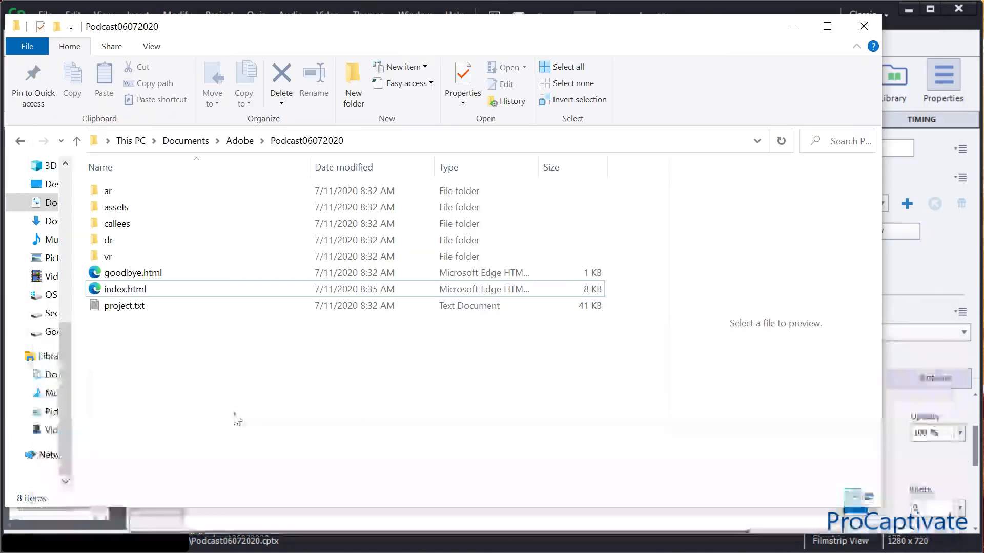
Navigate up to Documents > Adobe and open Podcast06072020.zip in WinRAR.
click(125, 289)
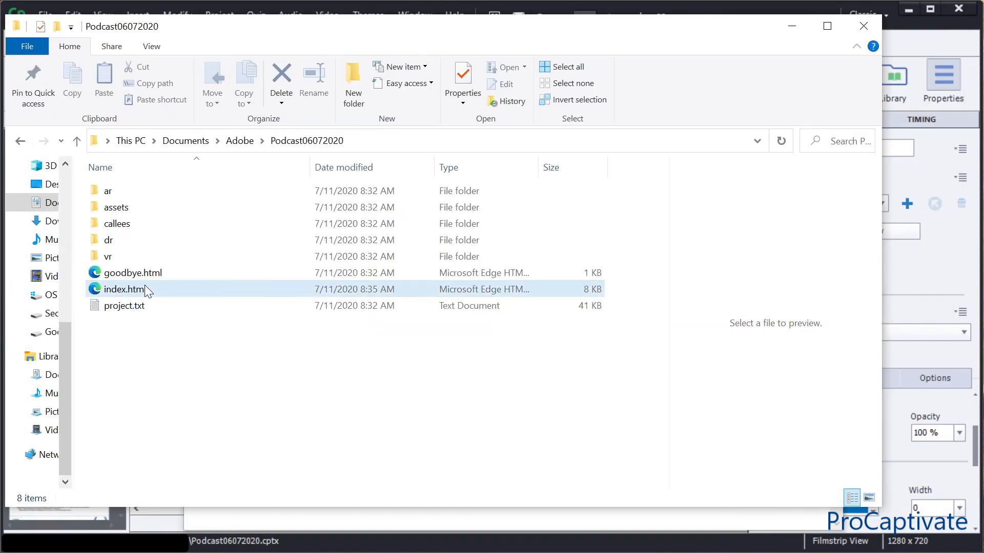
click(125, 288)
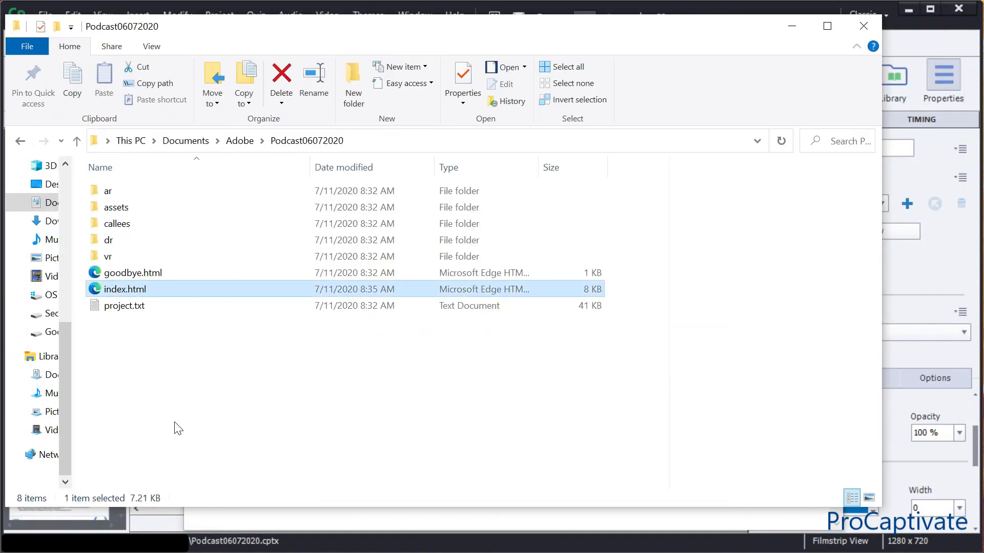
mouse_move(244, 84)
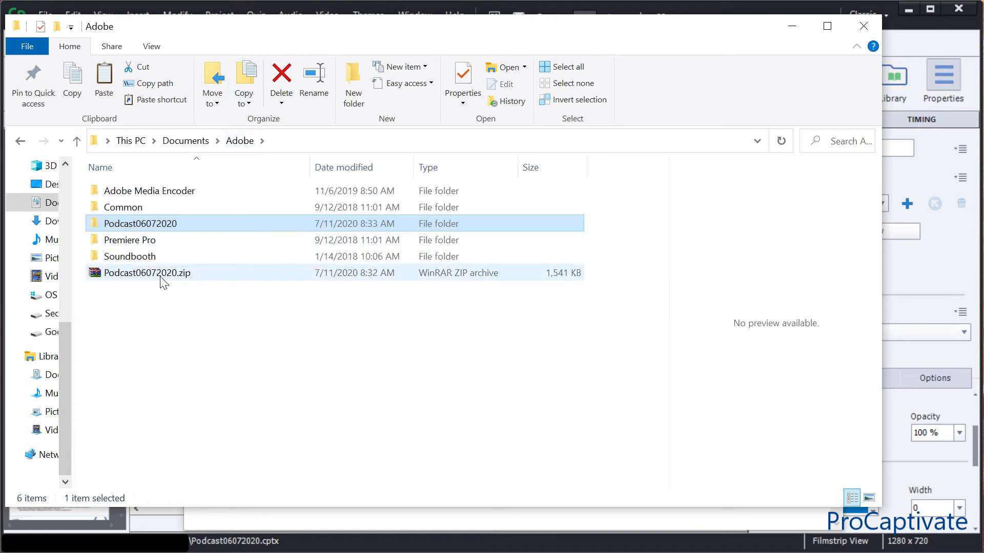
mouse_move(146, 272)
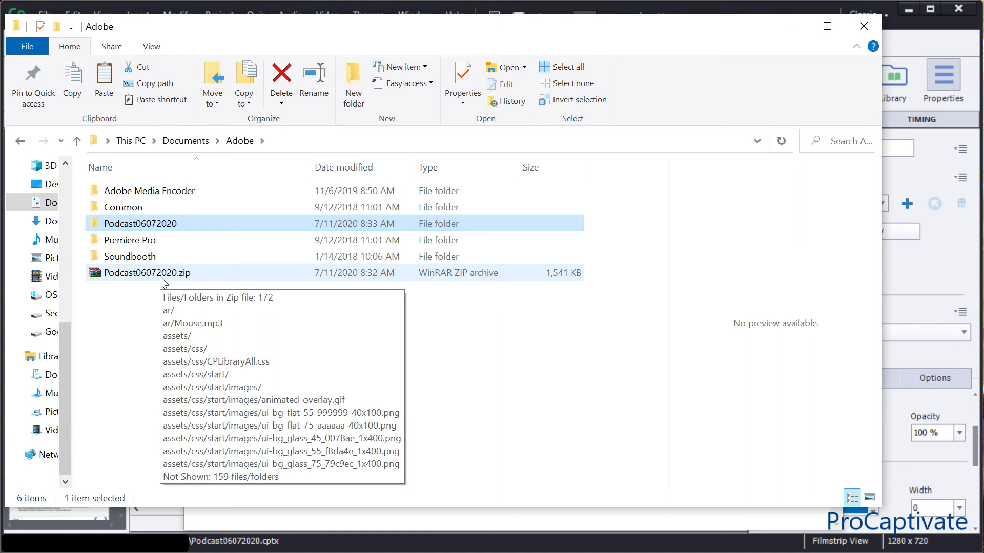
double_click(146, 272)
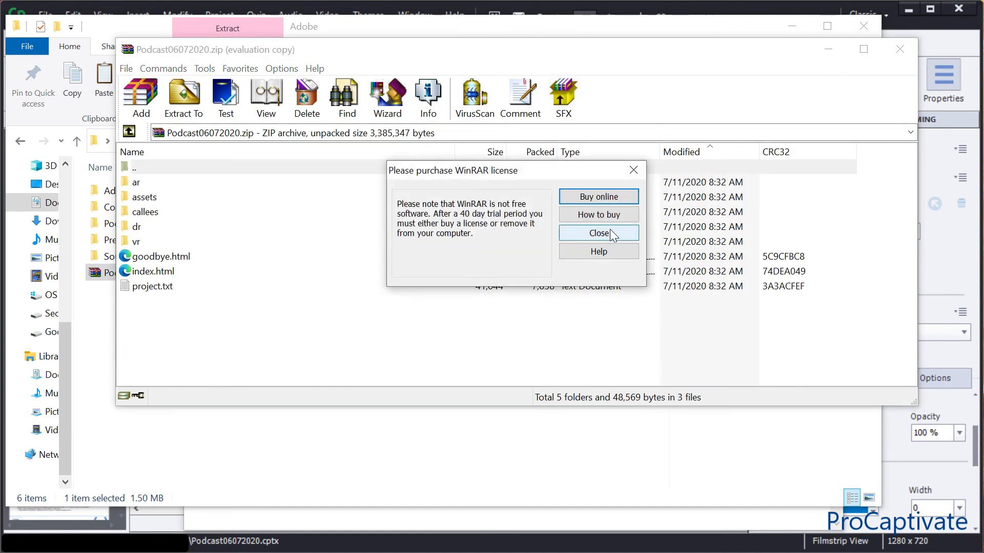
Dismiss the license nag, add the edited index.html replacing the old copy, and close WinRAR.
click(596, 233)
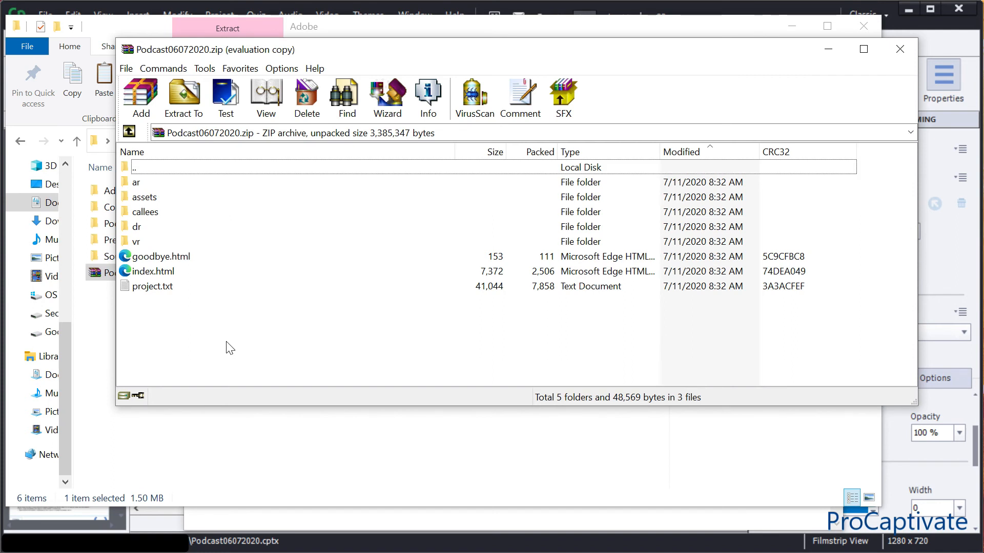
click(141, 98)
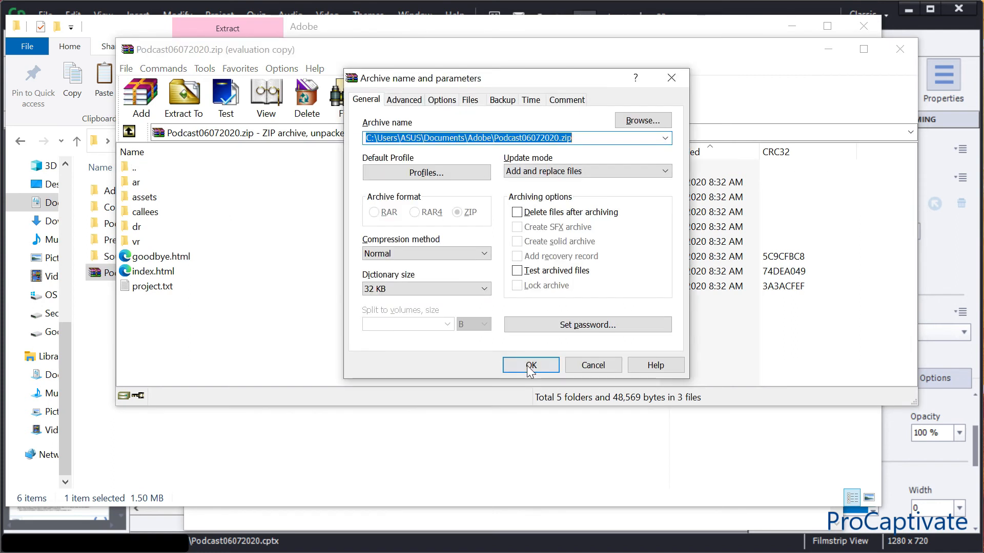
click(530, 366)
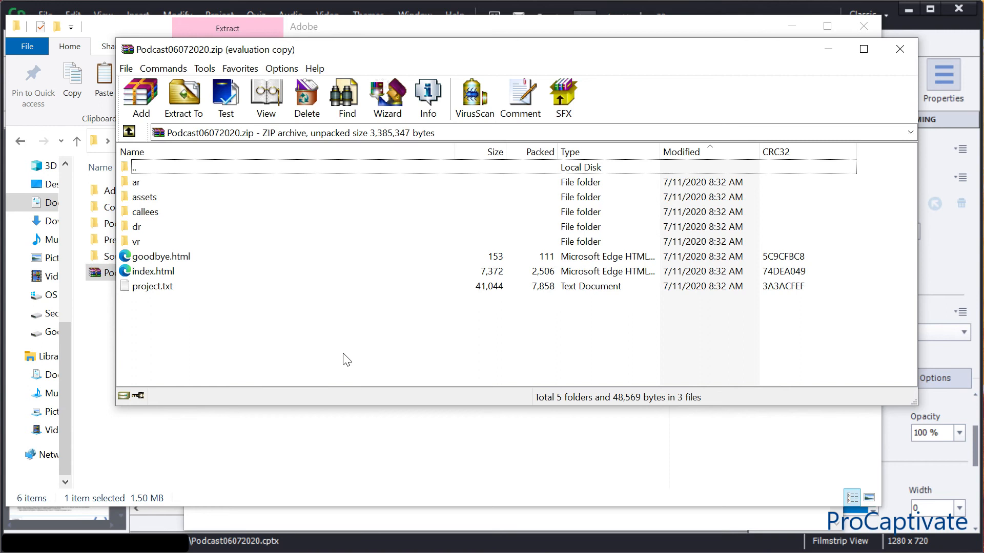
click(140, 97)
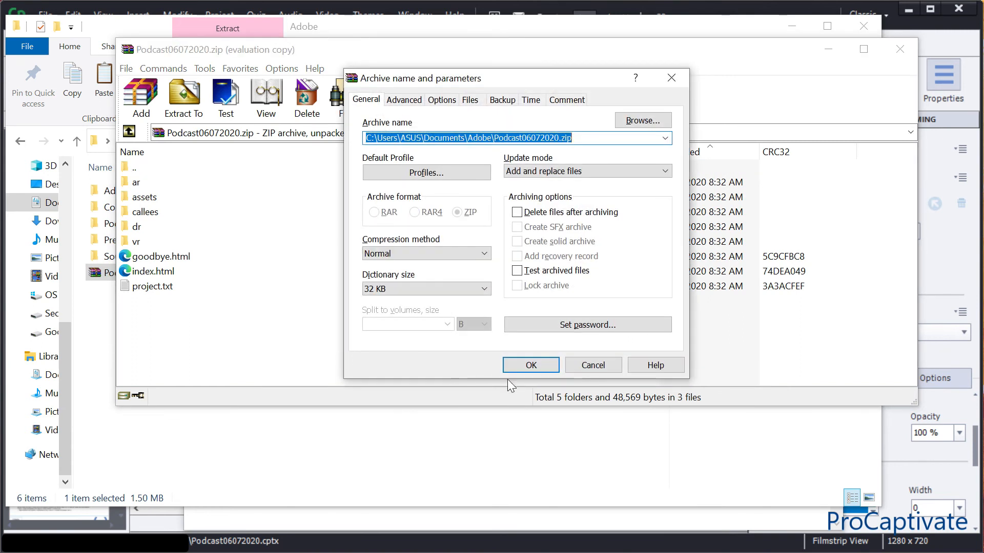
click(529, 364)
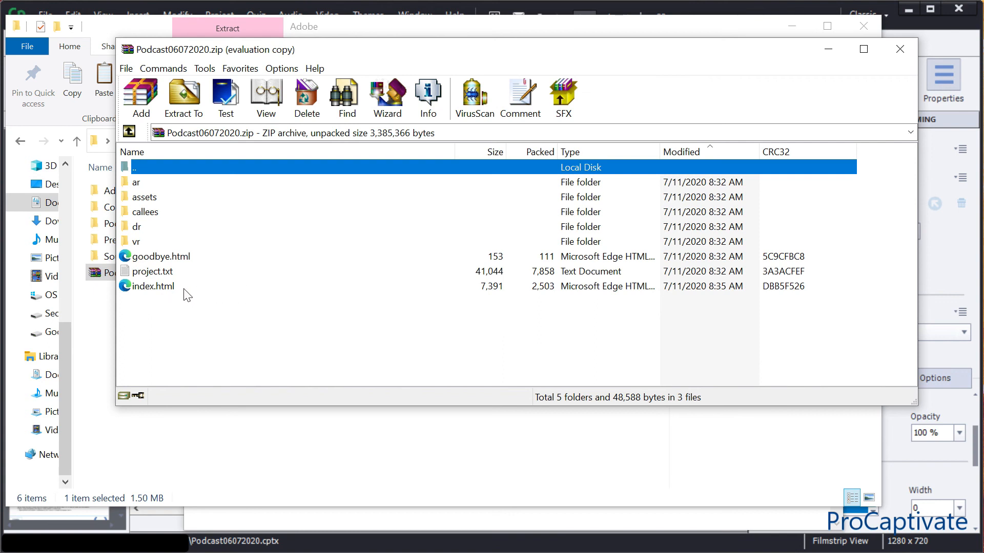
click(898, 49)
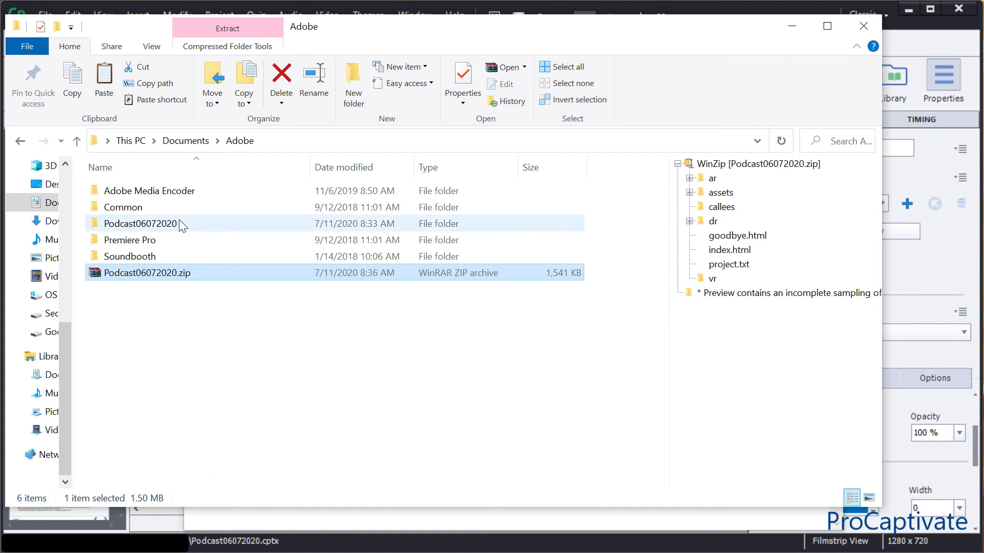
mouse_move(181, 232)
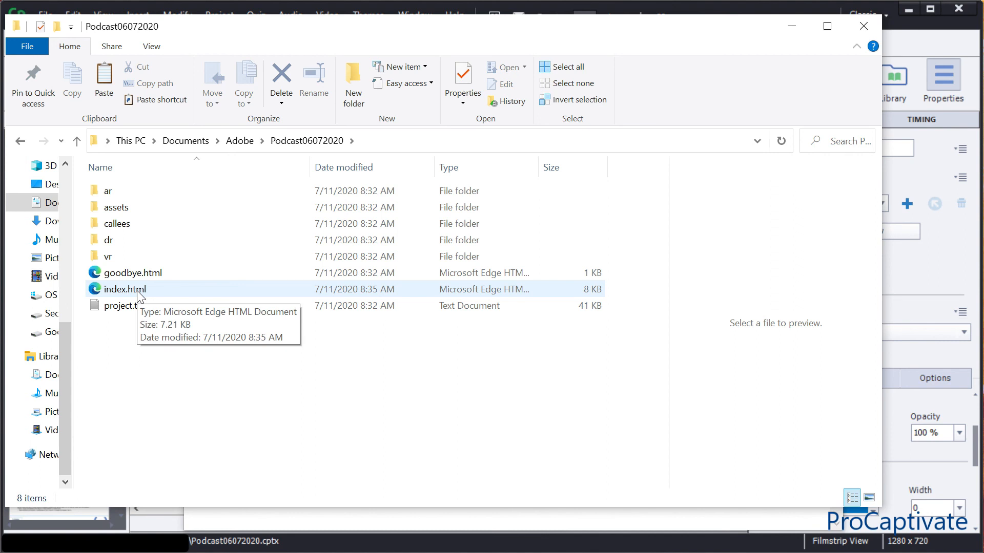
Open the edited index.html from Podcast06072020 in Microsoft Edge.
double_click(124, 289)
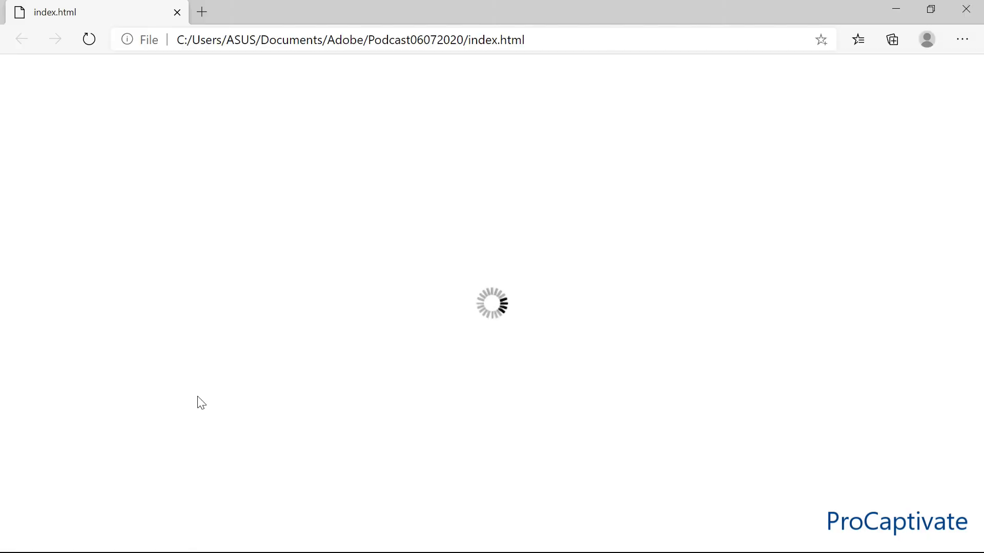